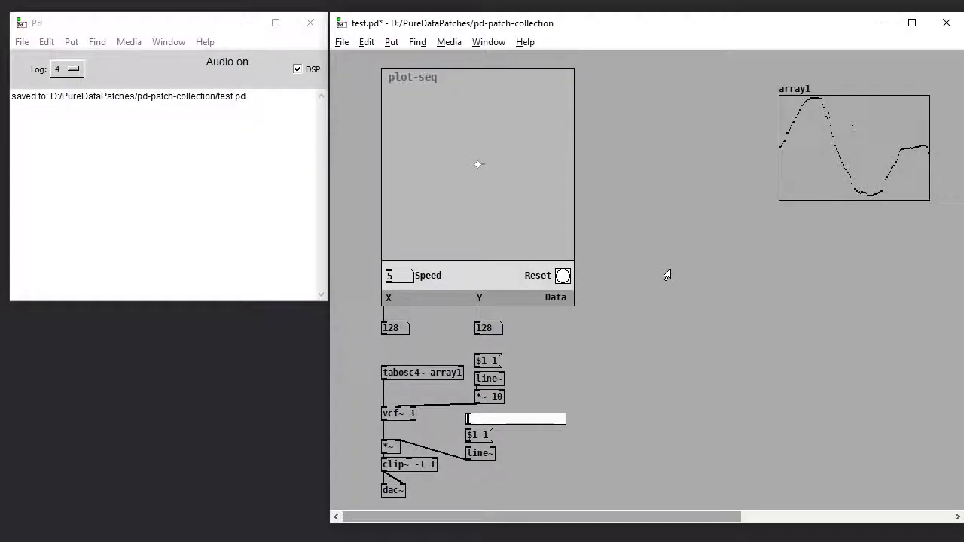
mouse_move(553, 192)
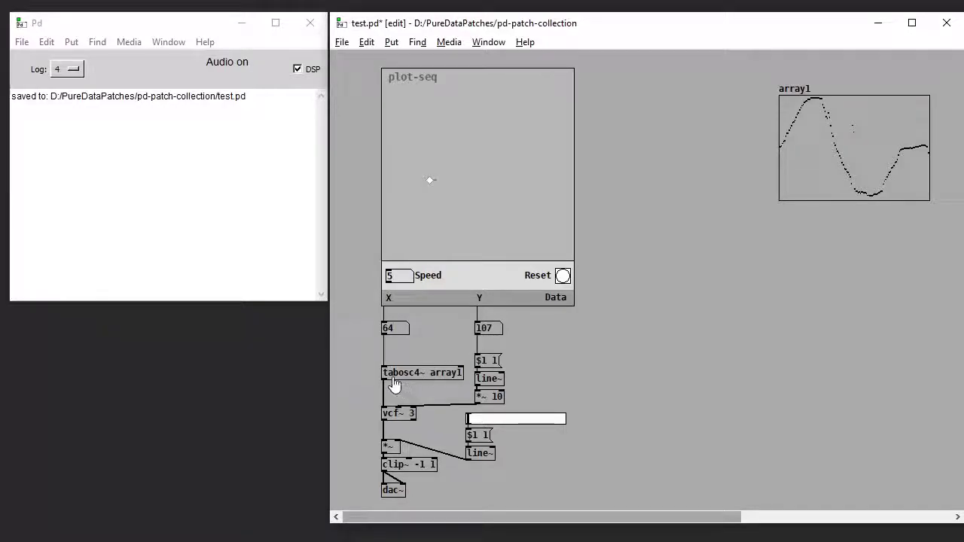
mouse_move(678, 162)
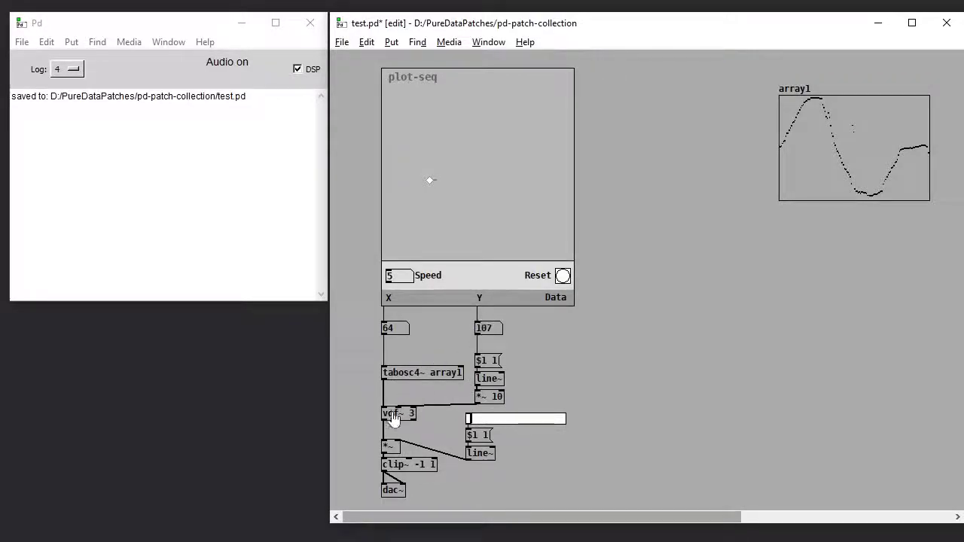
mouse_move(444, 203)
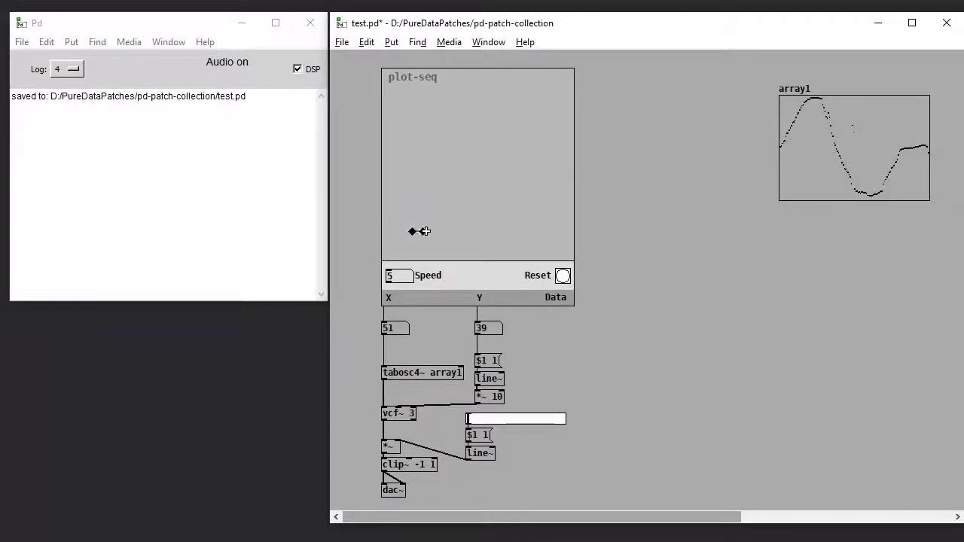
Add sequencer points in plot-seq and drag them into a path descending from upper middle to near the bottom.
drag(412, 231, 474, 178)
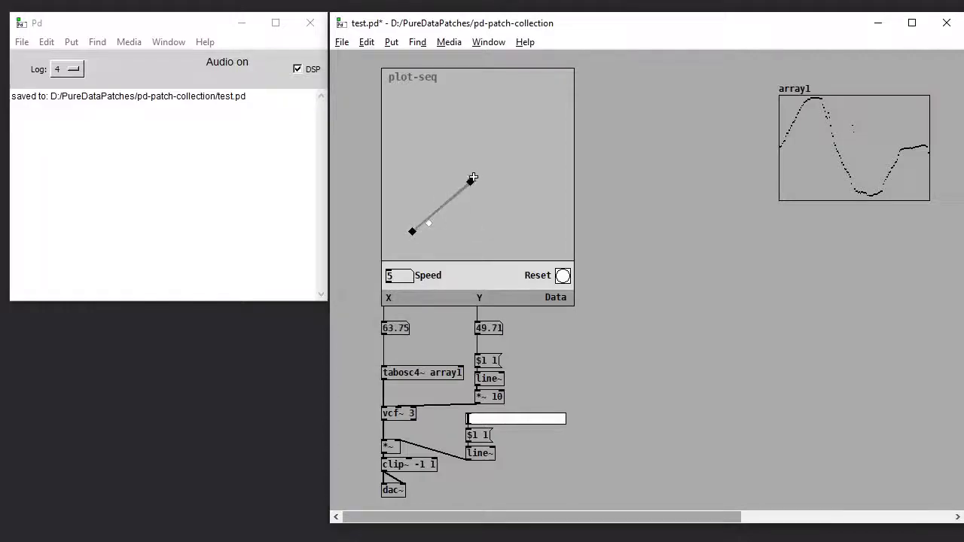
drag(474, 179, 499, 111)
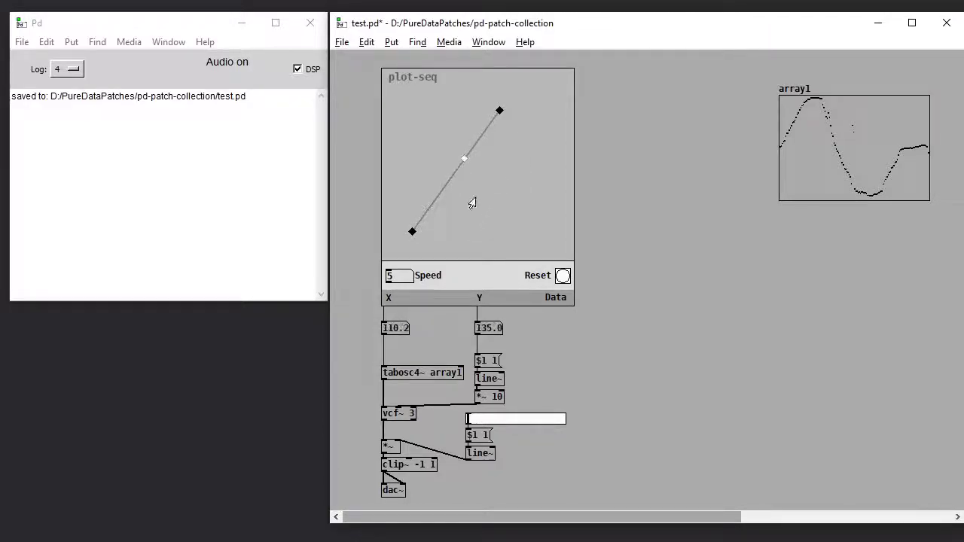
drag(465, 157, 441, 187)
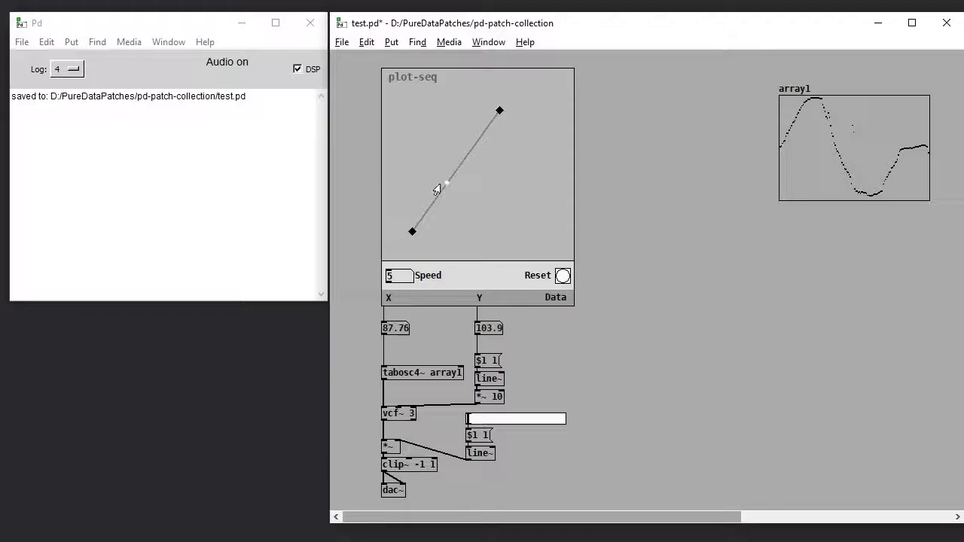
drag(437, 189, 471, 155)
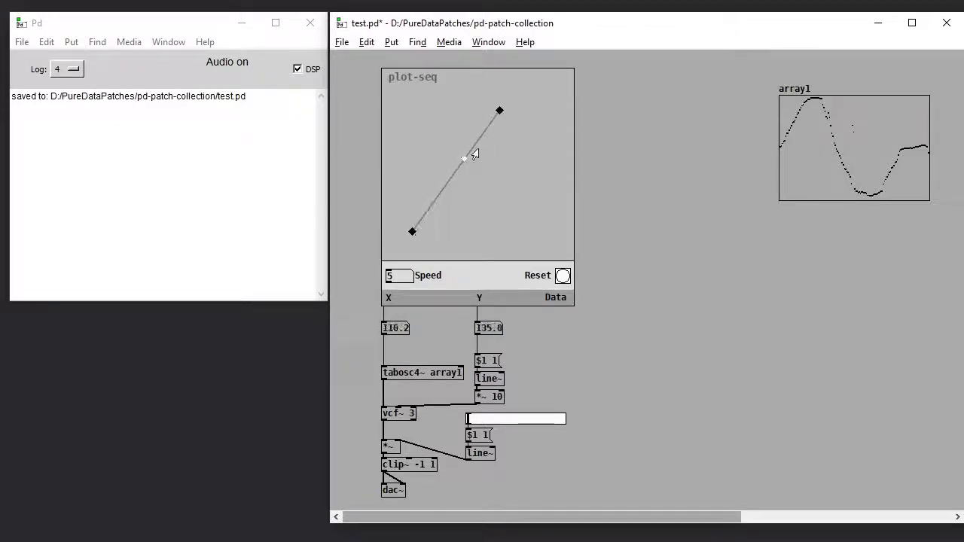
drag(464, 158, 486, 122)
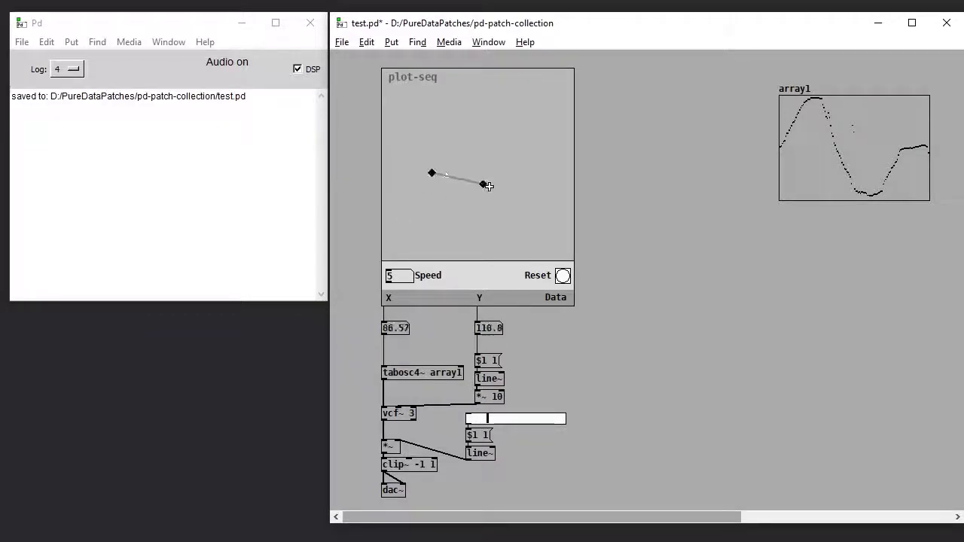
drag(482, 185, 499, 252)
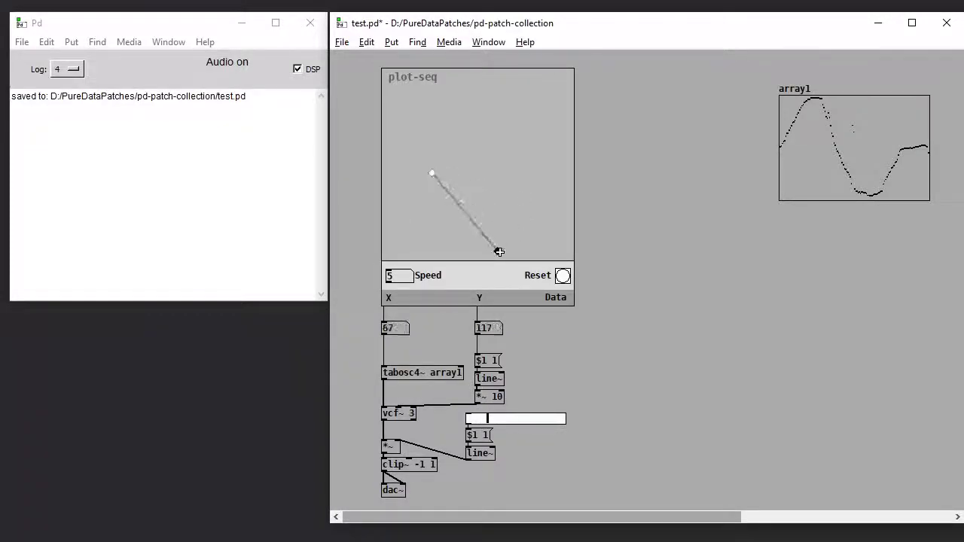
drag(499, 252, 512, 96)
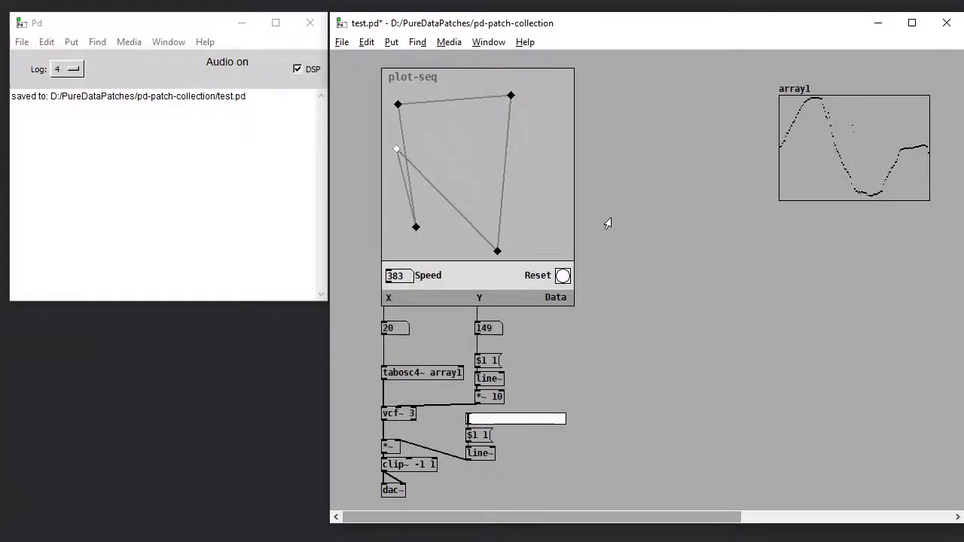
Drag a plot-seq point downward to adjust the crossing-loop path.
drag(396, 148, 407, 177)
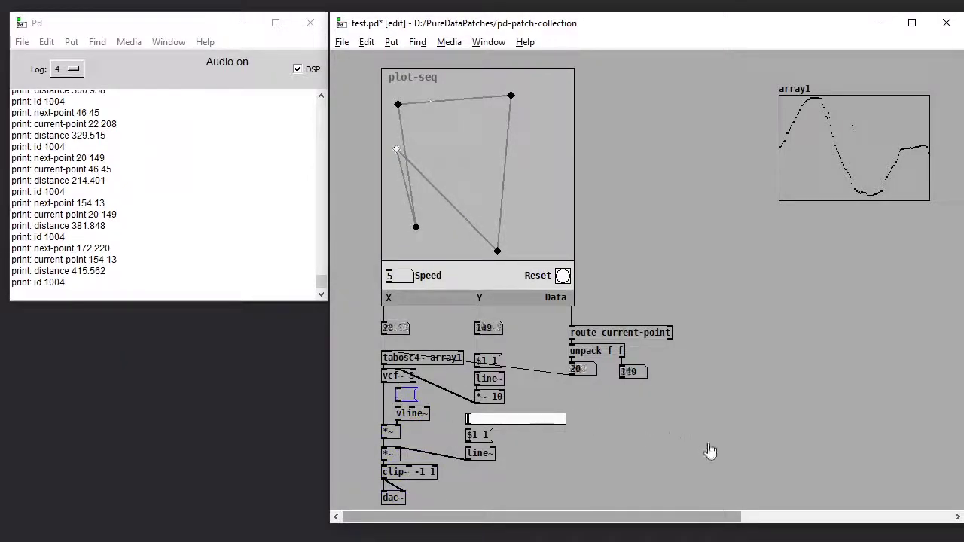
Nudge a plot-seq point and place the envelope message feeding vline~ in the synth chain.
drag(397, 149, 395, 149)
text(1 4, 0 $1 4)
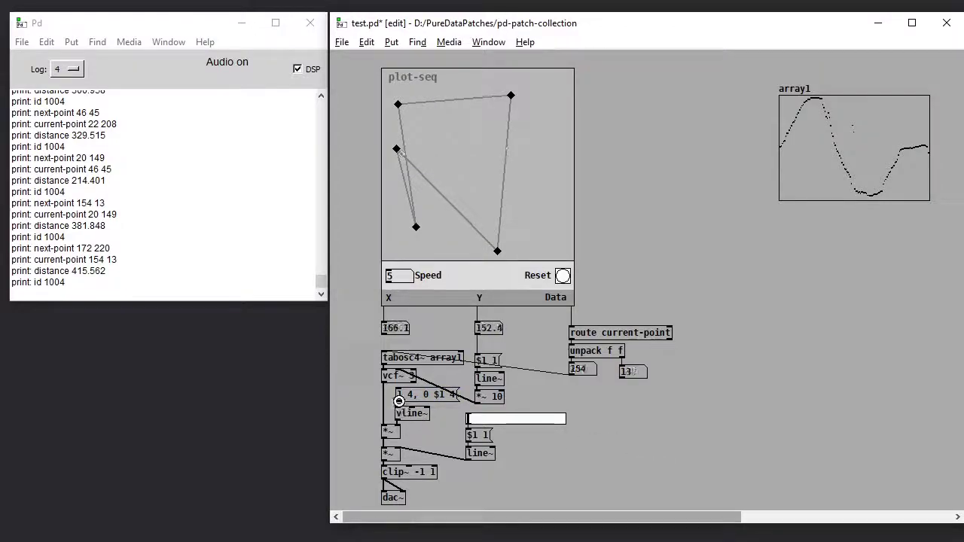
click(424, 394)
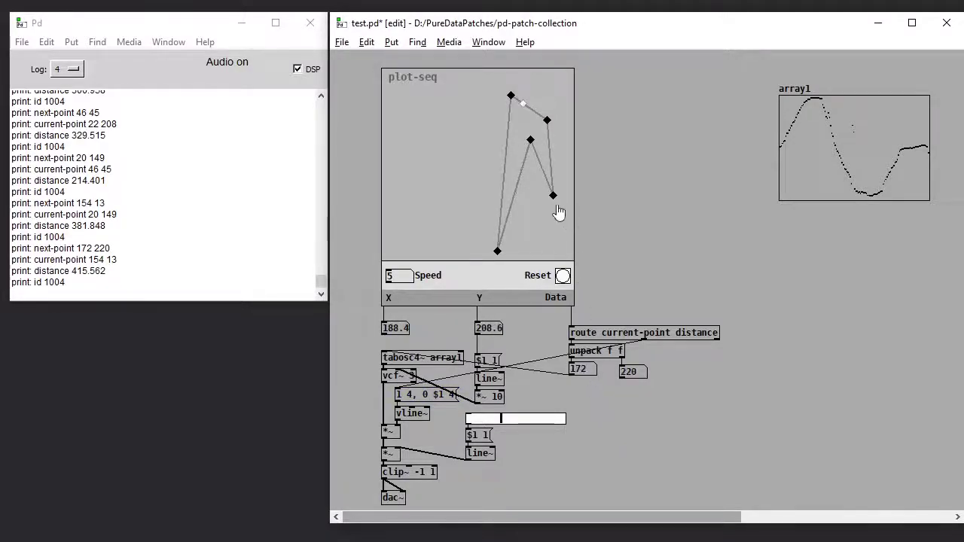
Rearrange plot-seq points into a zigzag along the top and edit the route object for distance.
drag(553, 194, 533, 154)
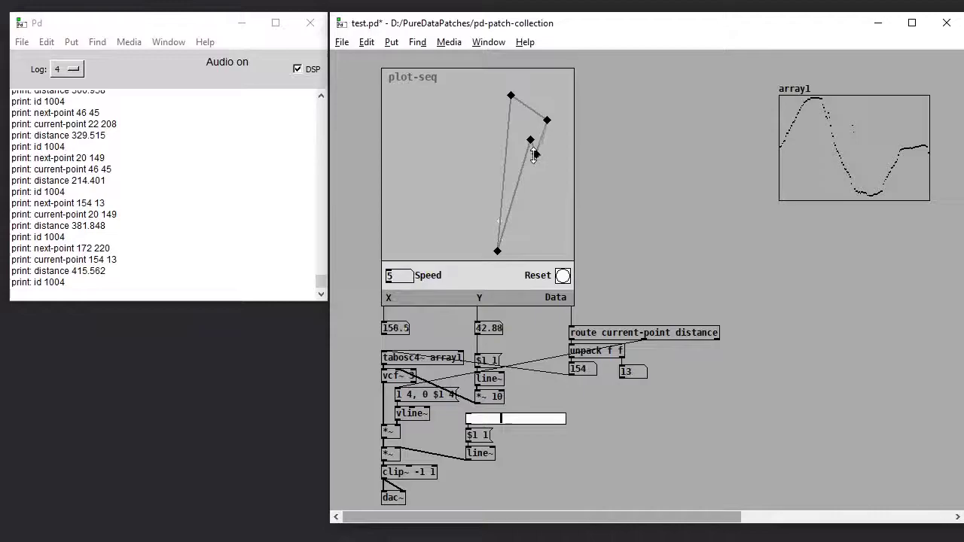
drag(531, 139, 531, 243)
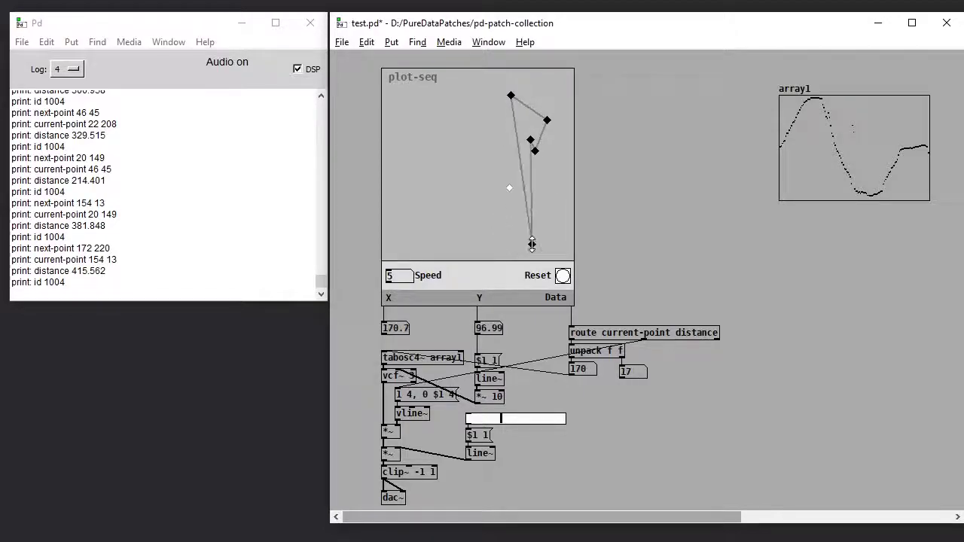
drag(531, 243, 396, 102)
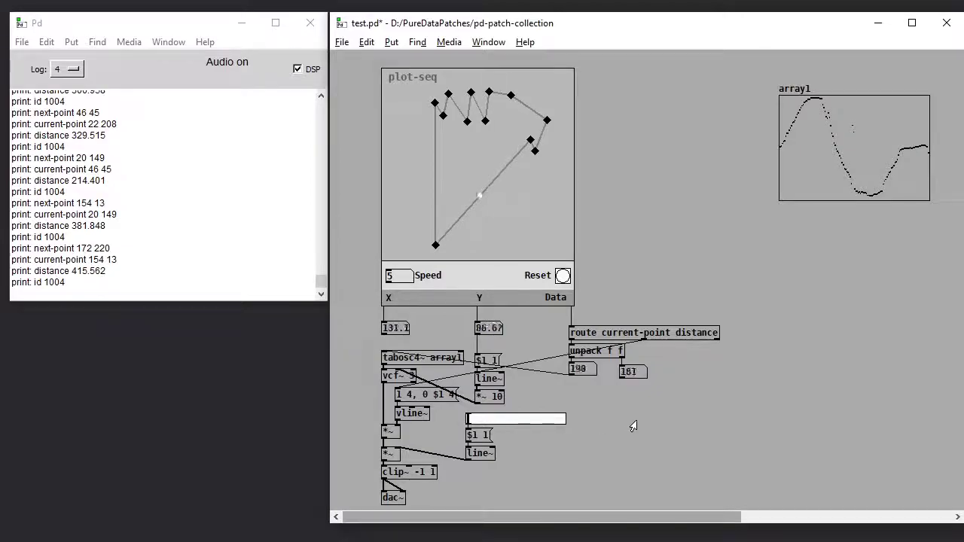
click(644, 332)
text( next-point)
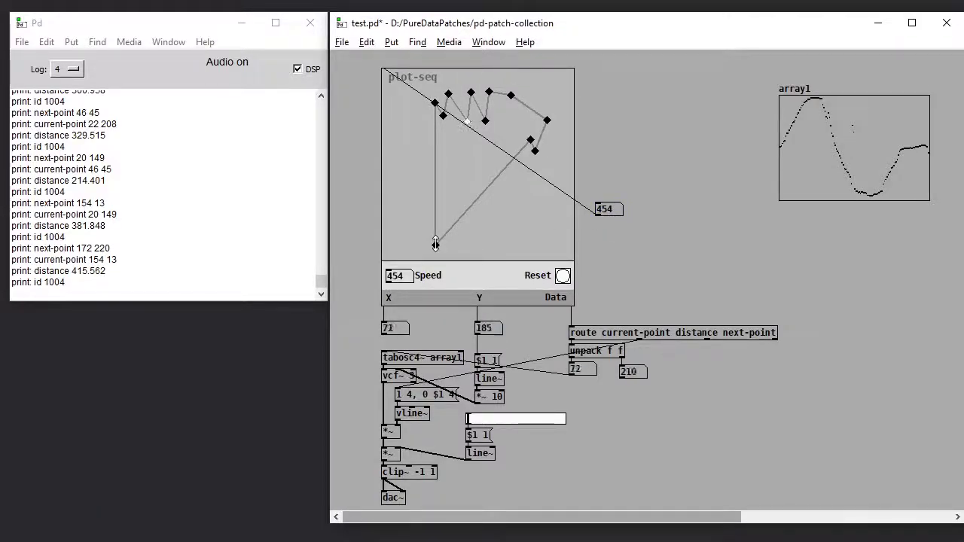
Move the sequence's lowest point toward the bottom-left of the plot.
drag(435, 241, 539, 164)
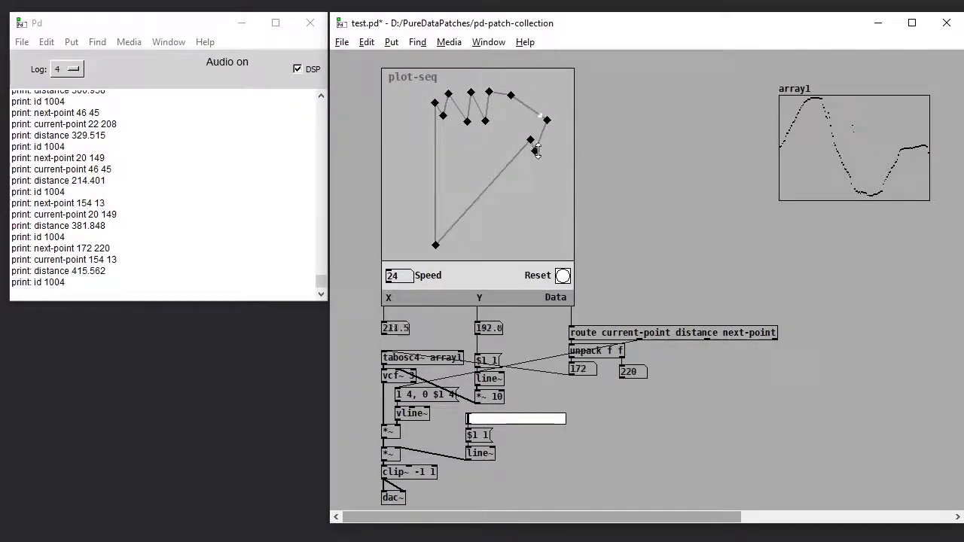
Drag a sequence point beyond the plot's right edge, then trigger the sequencer's Reset bang.
drag(537, 151, 538, 184)
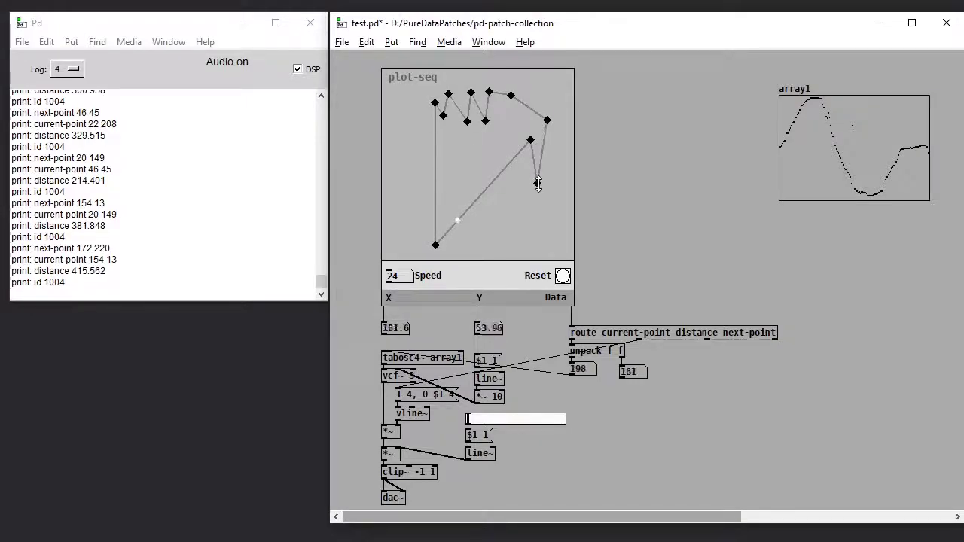
drag(539, 185, 619, 179)
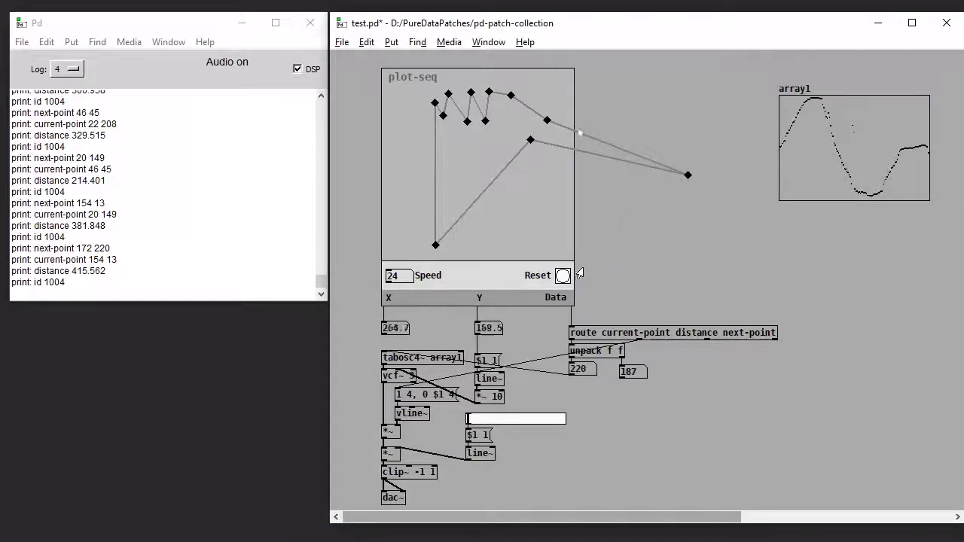
click(563, 275)
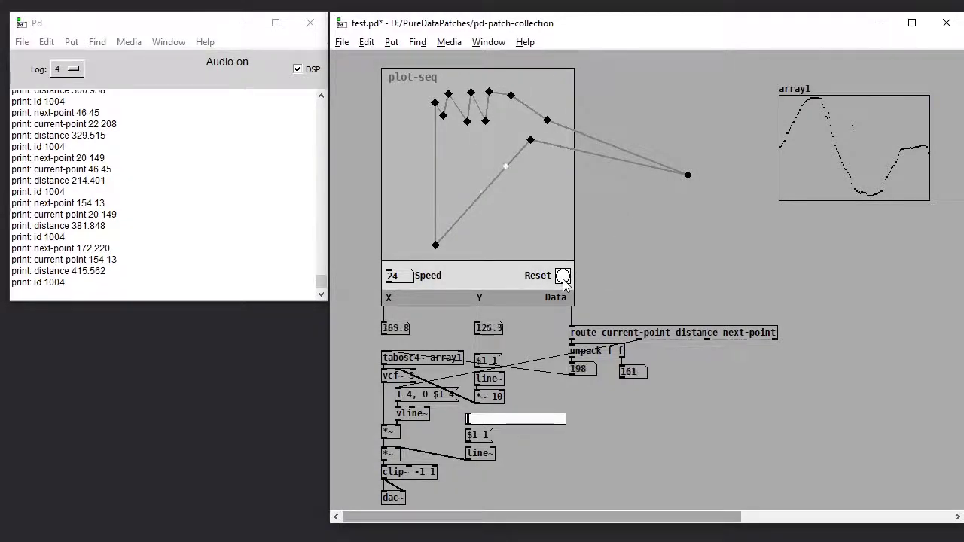
click(563, 275)
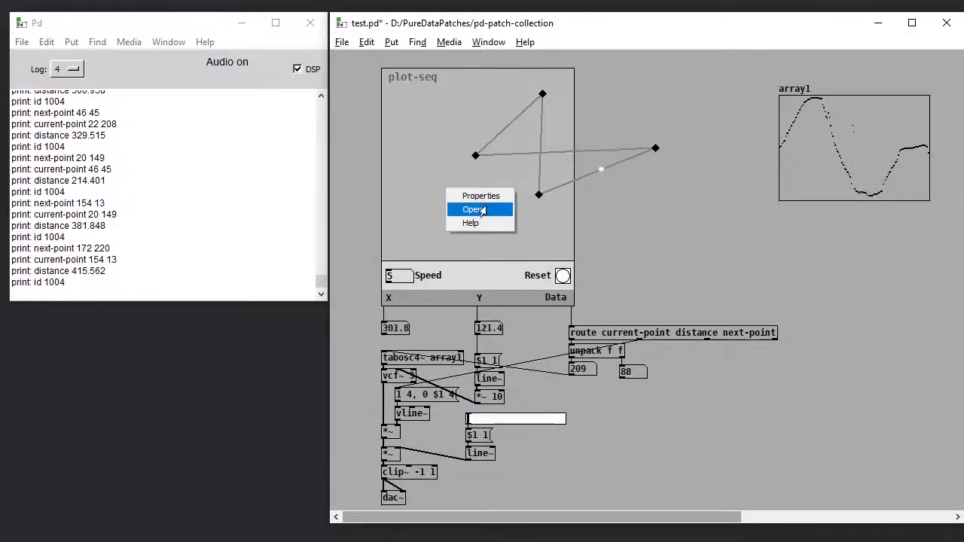
Open the plot-seq abstraction in its own window via the graph's context menu.
click(472, 209)
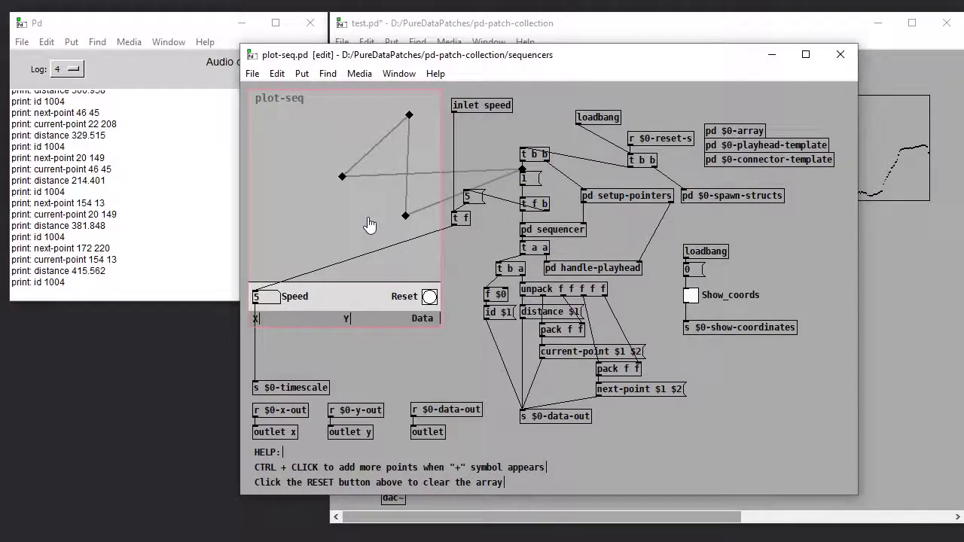
Open the 1004-data subpatch, drag the out-of-bounds point back inside, close it and reshape a middle point.
click(366, 235)
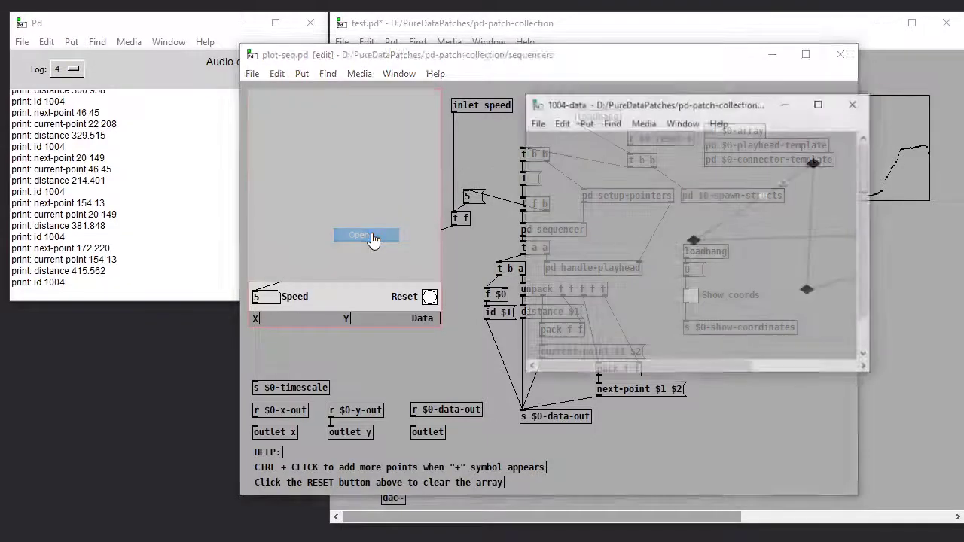
click(365, 235)
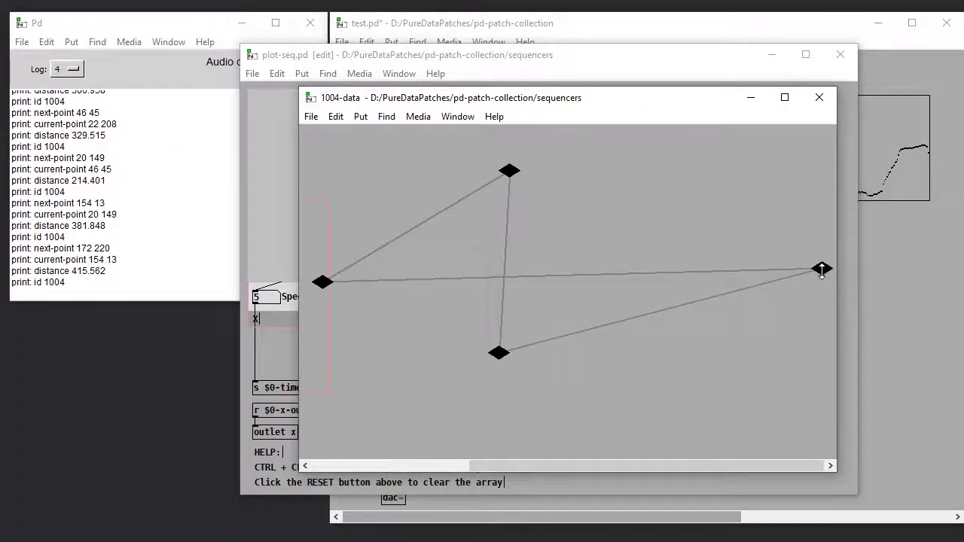
drag(823, 269, 474, 269)
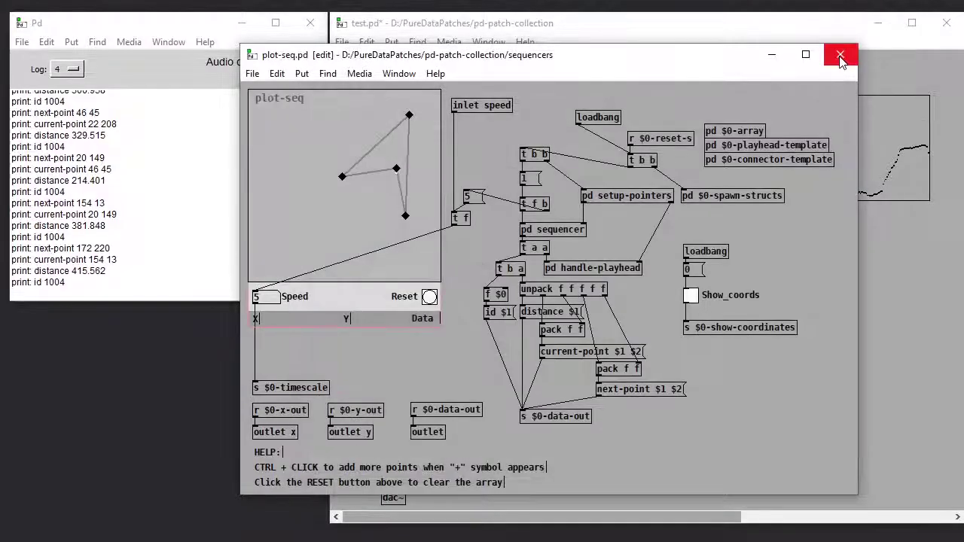
click(840, 55)
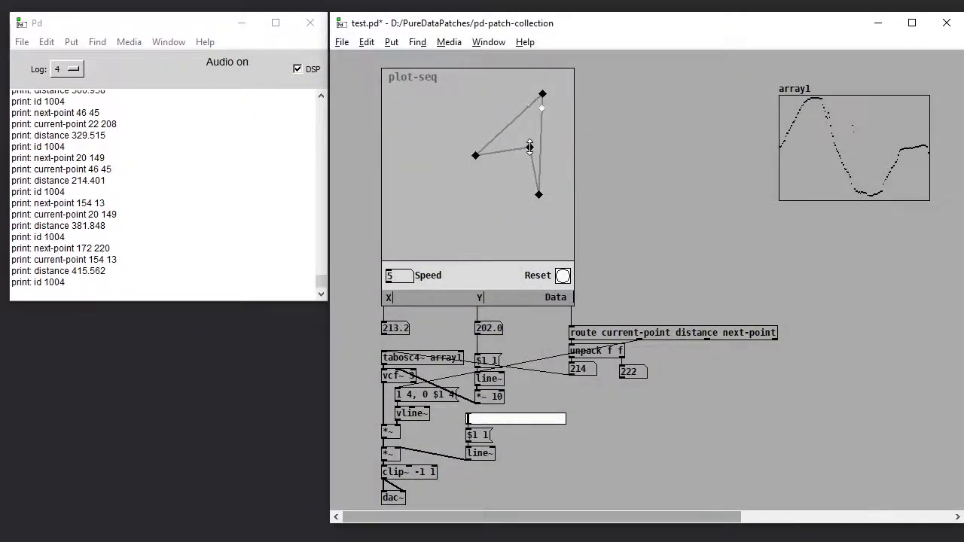
drag(529, 147, 409, 103)
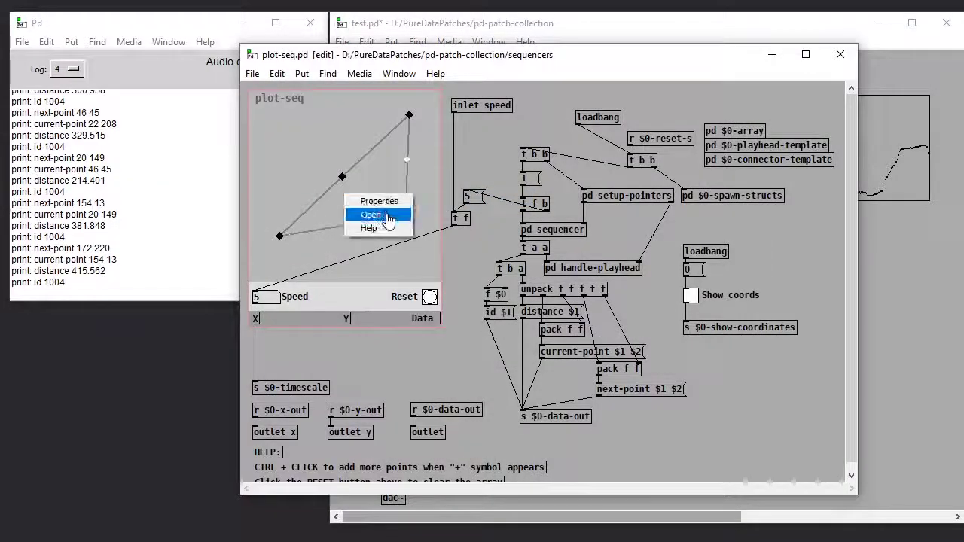
Open the 1004-data subpatch from the graph's context menu to reach the off-plot point, then reopen it.
click(369, 215)
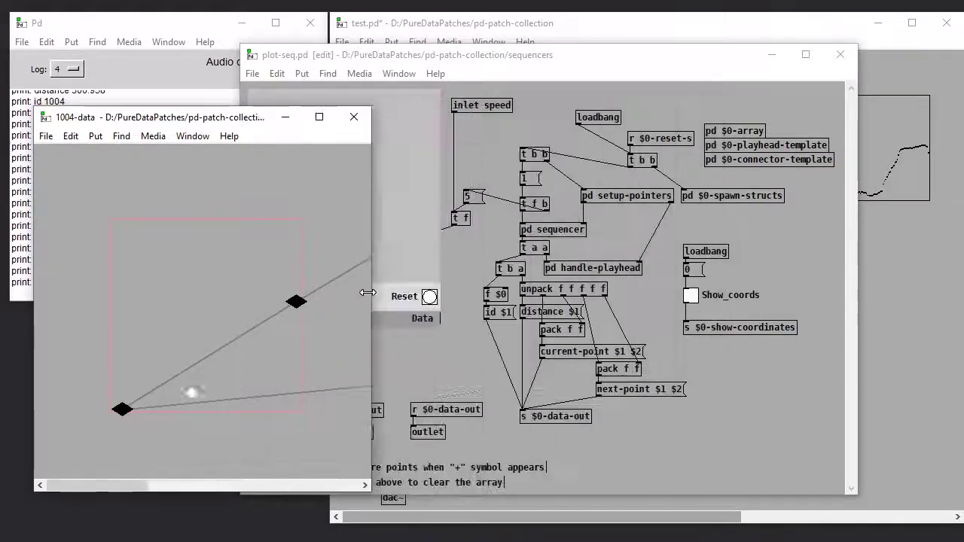
right_click(347, 181)
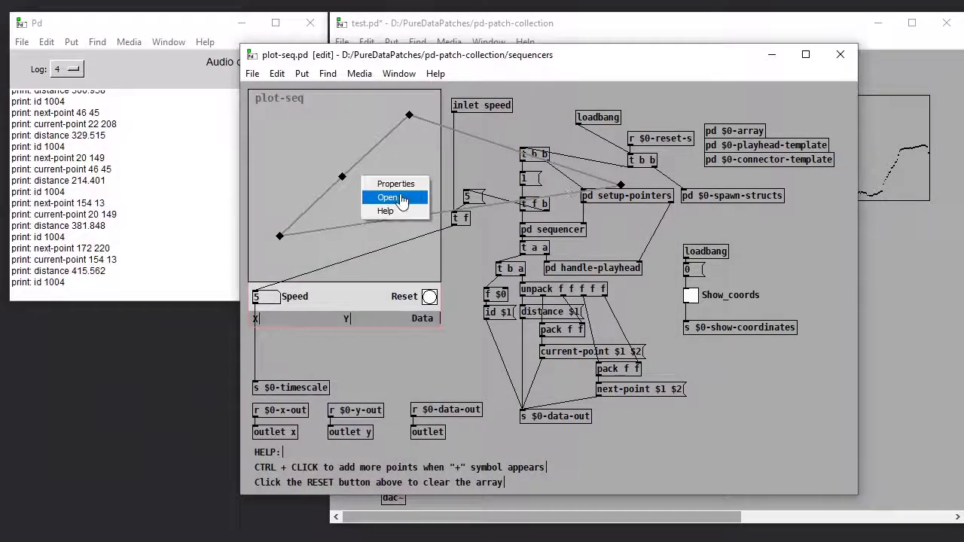
click(387, 197)
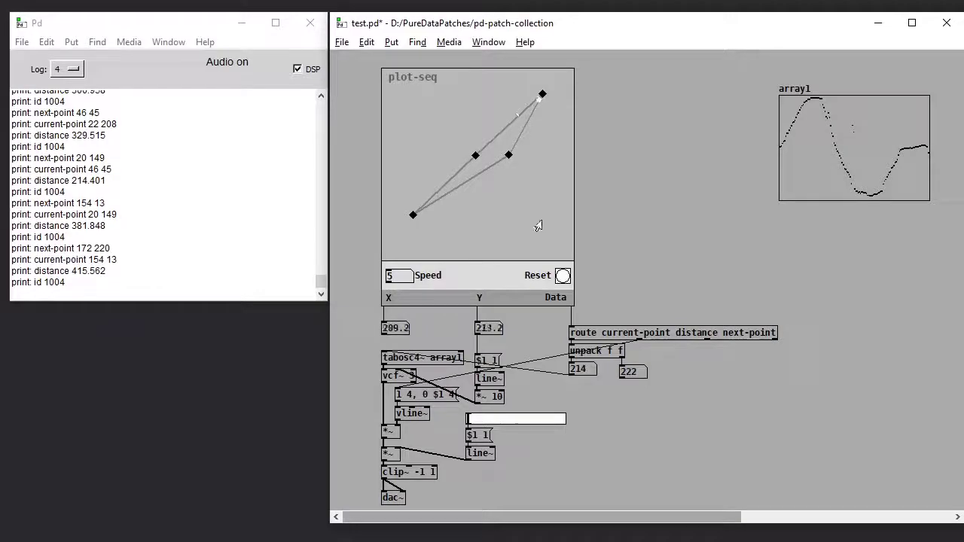
Move a sequence point up toward the plot's upper-left so all four points lie inside.
drag(474, 156, 437, 111)
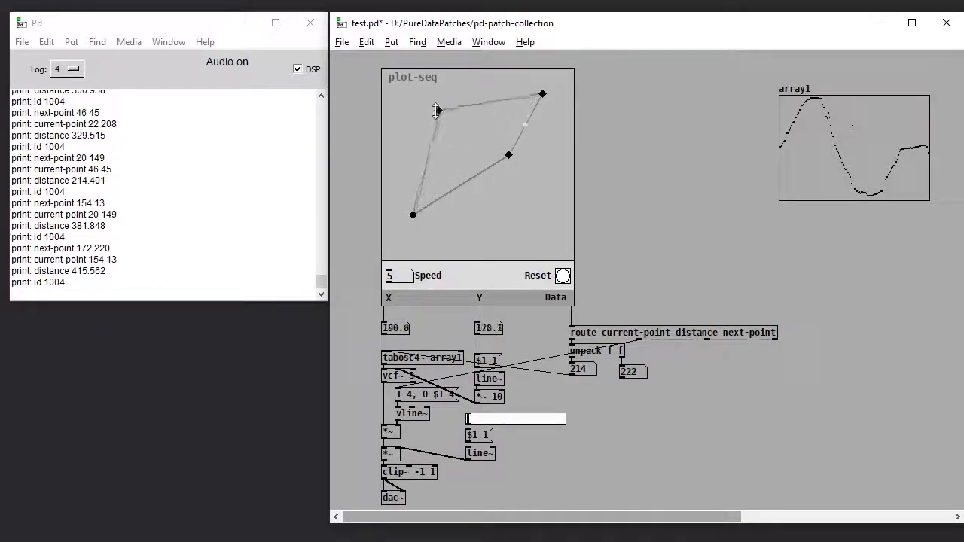